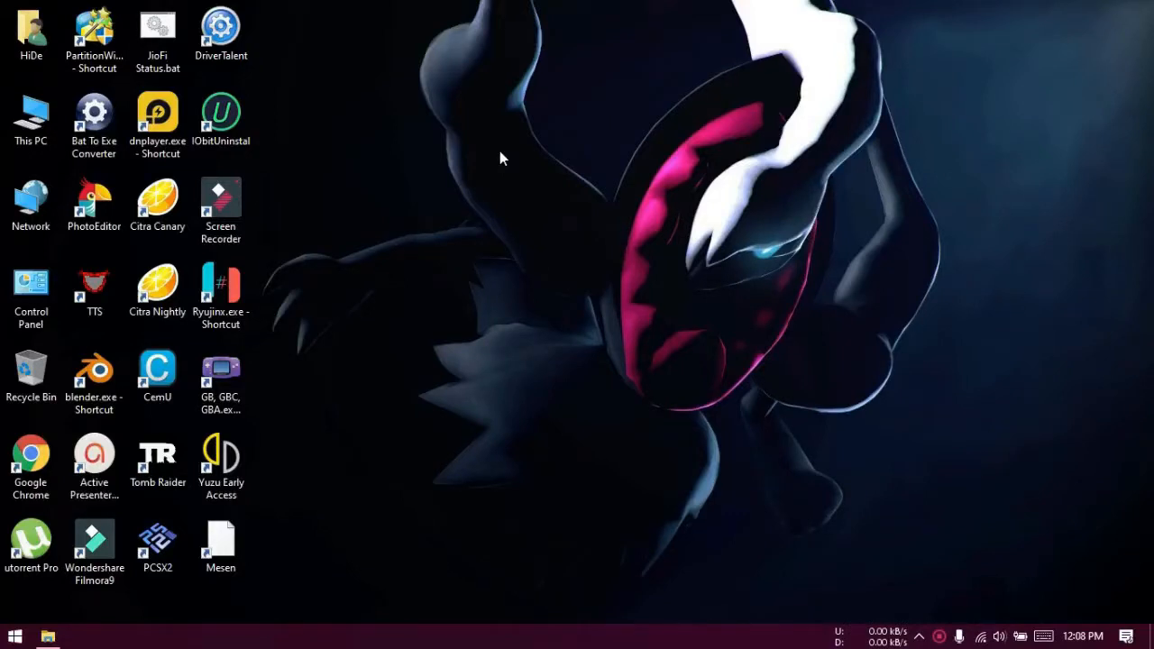
{"action": "mouse_move", "coordinate": [267, 432]}
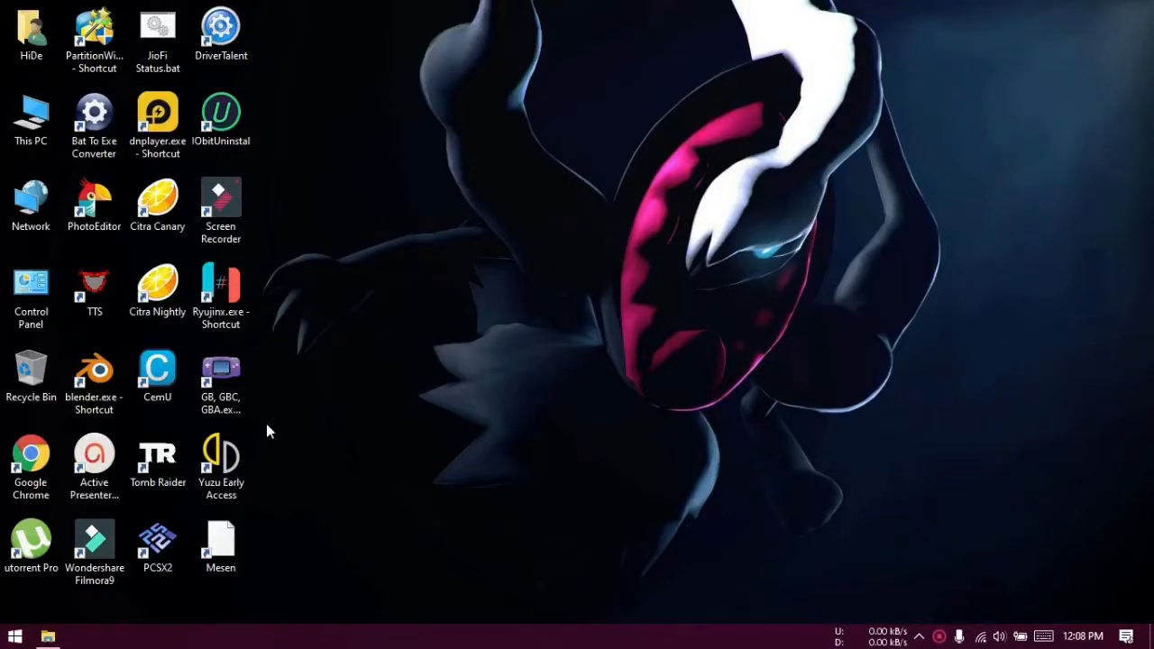
Launch Yuzu Early Access from its desktop shortcut and confirm version 797 in the title
{"action": "left_click", "coordinate": [221, 460]}
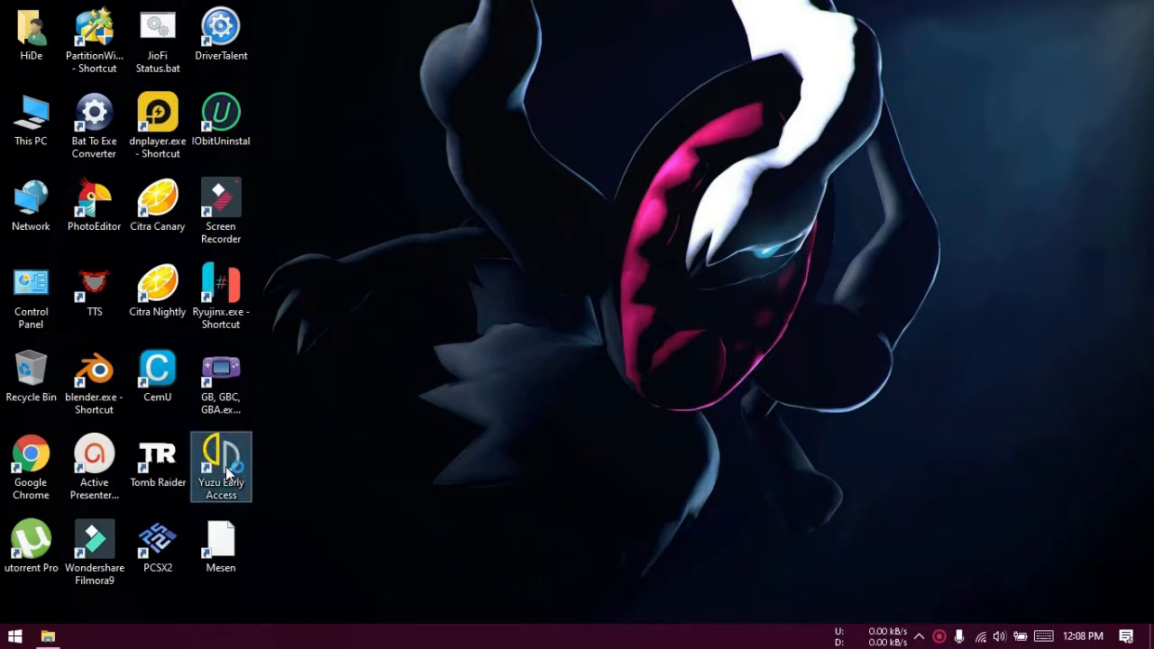
{"action": "double_click", "coordinate": [221, 466]}
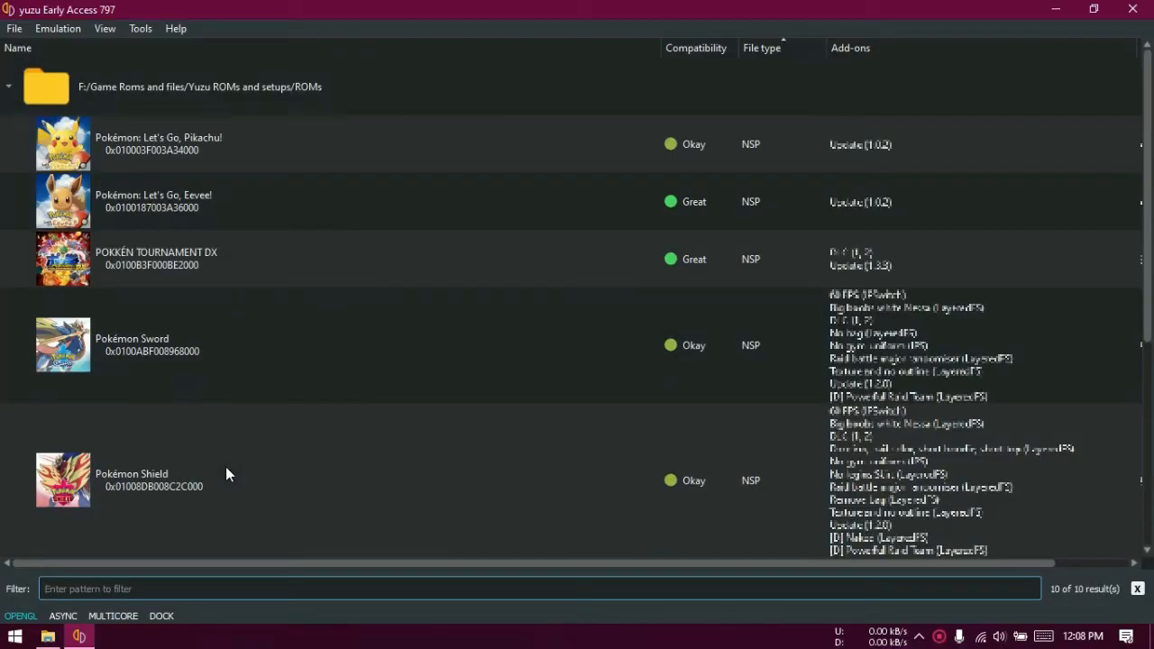
{"action": "mouse_move", "coordinate": [235, 462]}
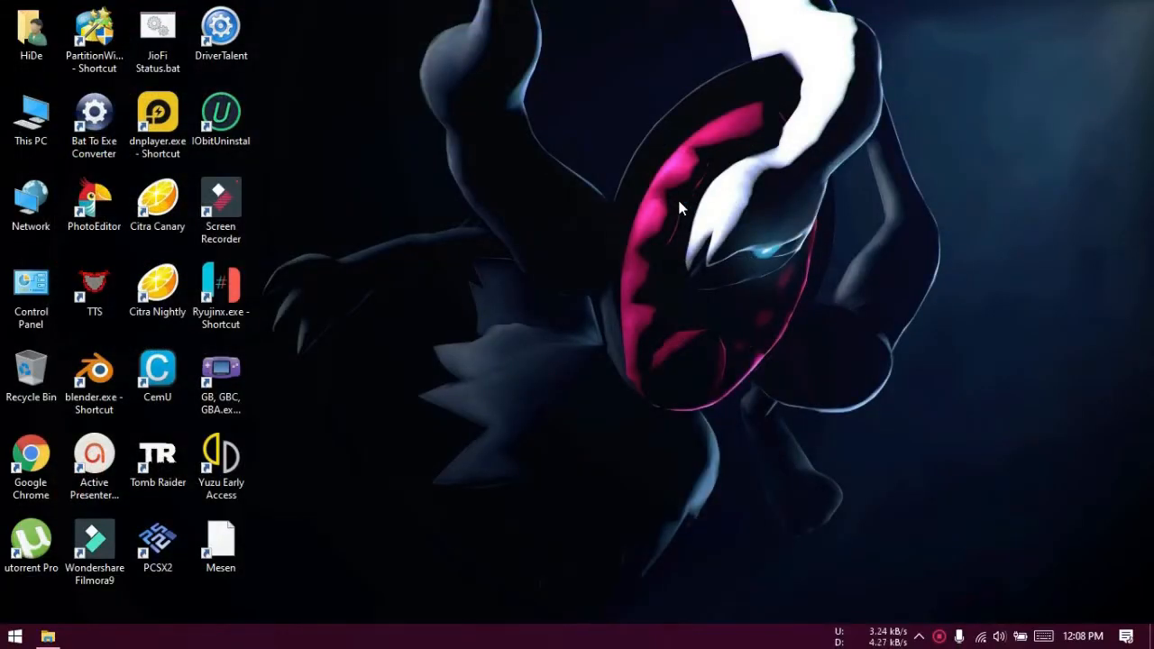
{"action": "mouse_move", "coordinate": [595, 225]}
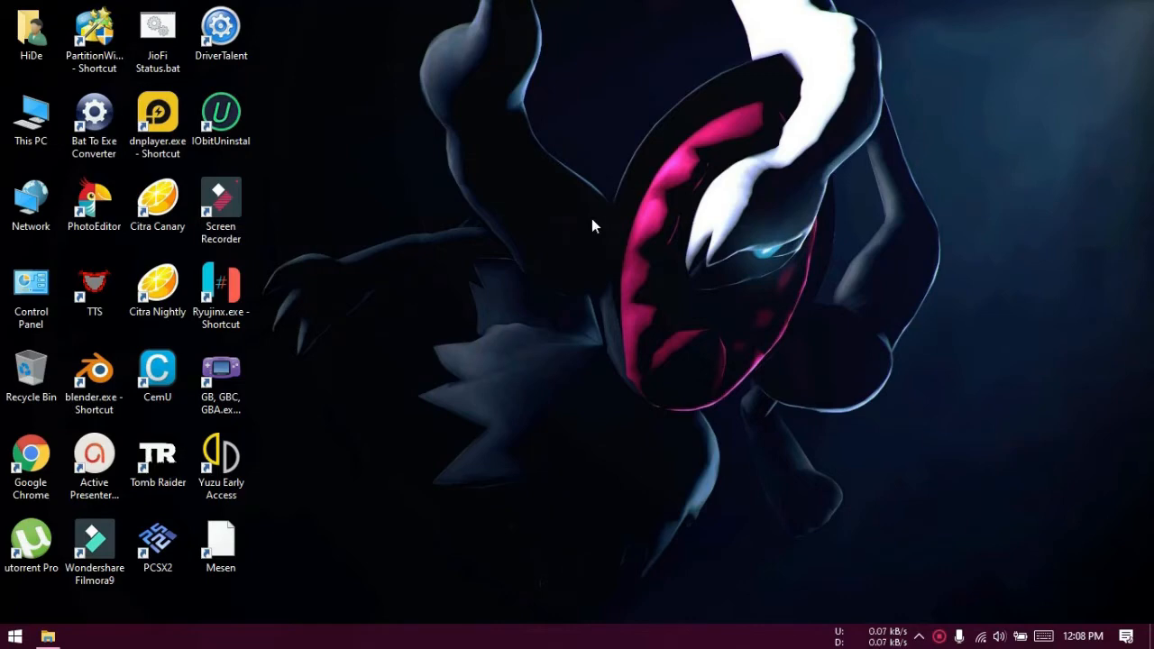
{"action": "left_click", "coordinate": [220, 370]}
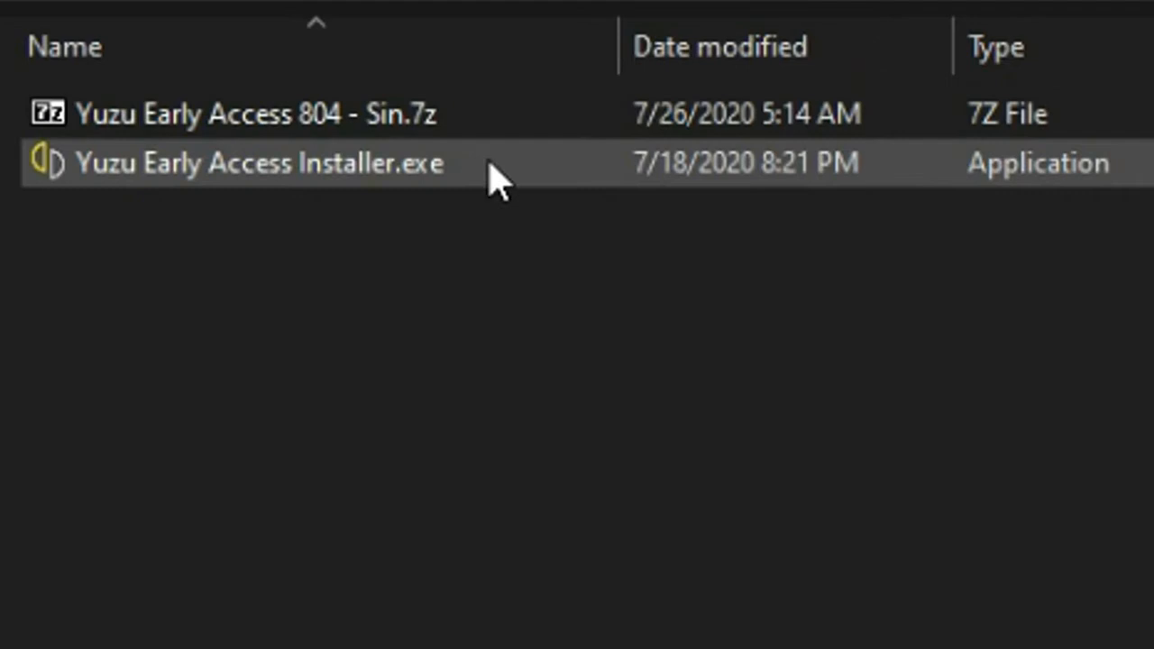
{"action": "mouse_move", "coordinate": [496, 171]}
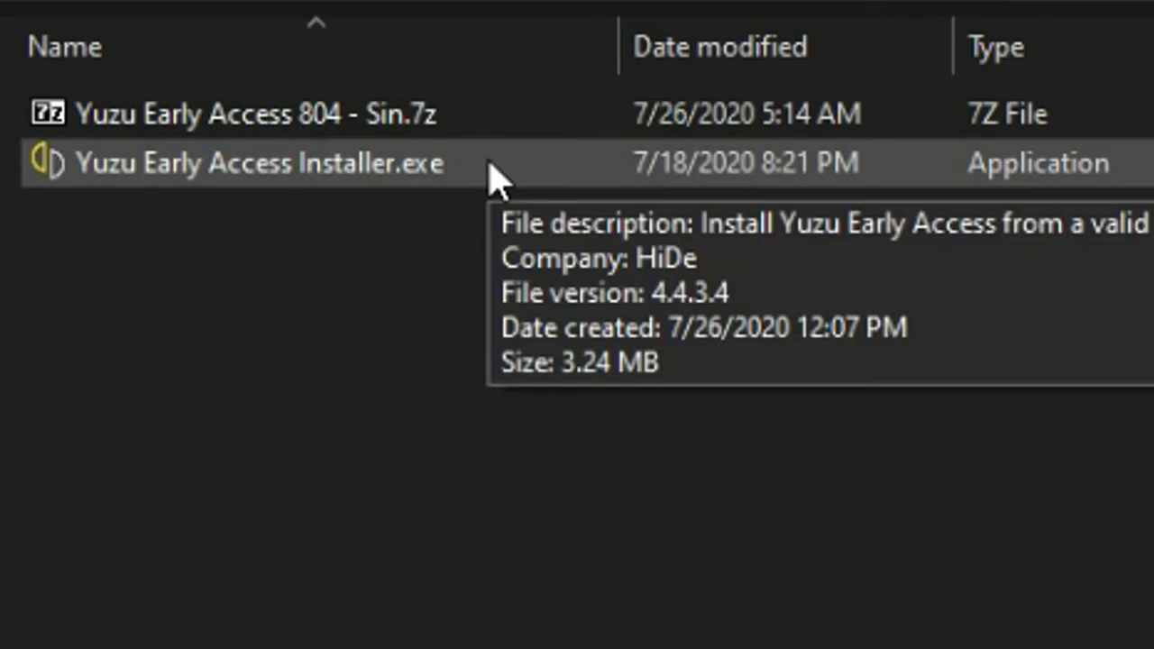
{"action": "mouse_move", "coordinate": [460, 158]}
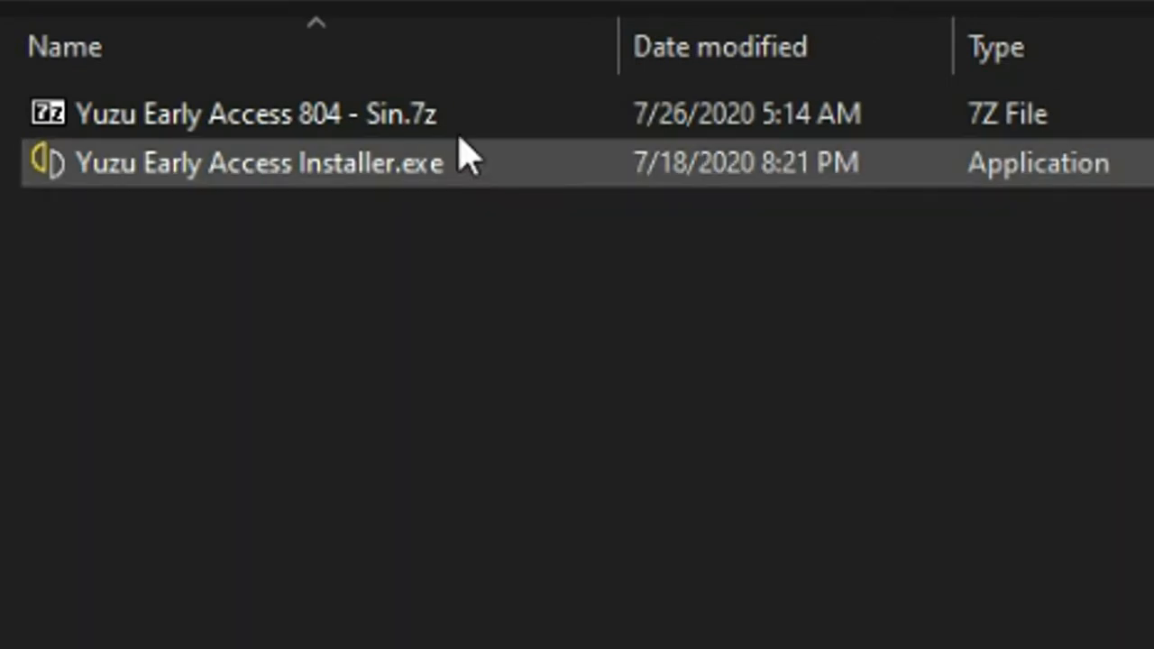
In Downloads > New folder, select the 804 archive, then the Early Access installer
{"action": "left_click", "coordinate": [259, 162]}
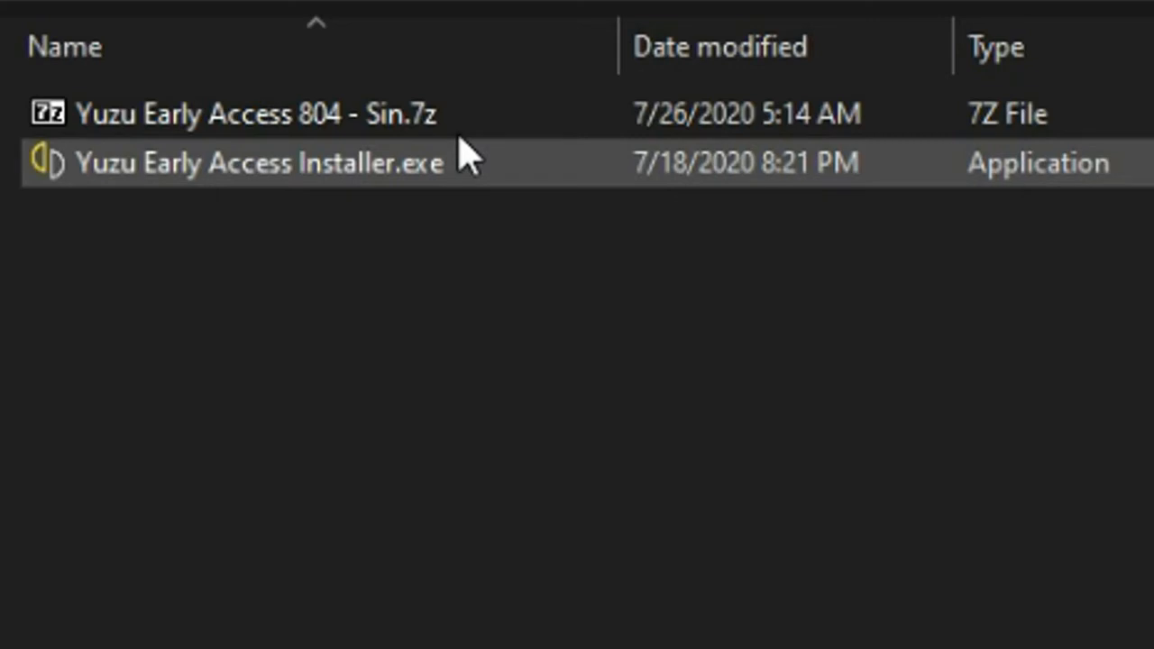
{"action": "left_click", "coordinate": [257, 113]}
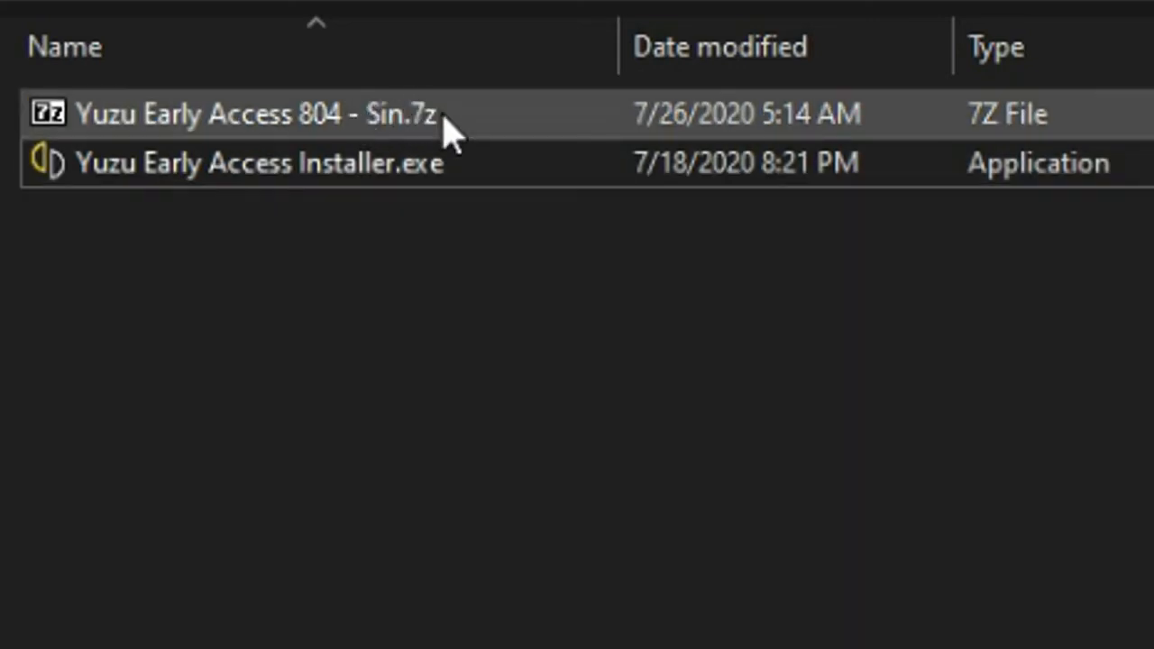
{"action": "mouse_move", "coordinate": [523, 126]}
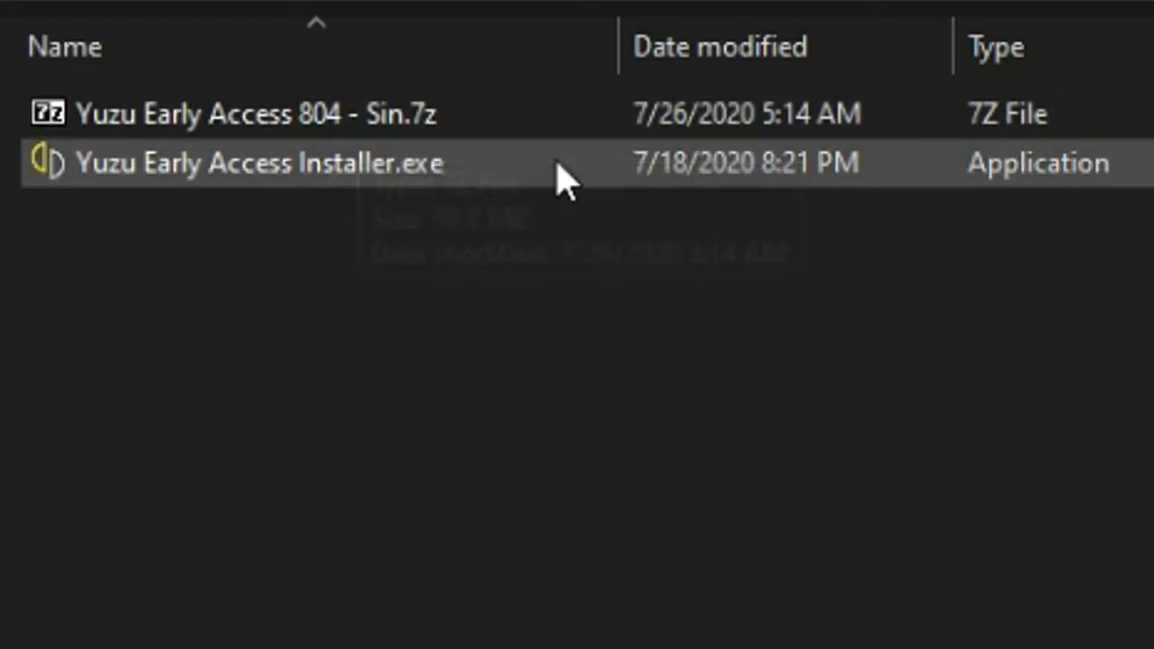
{"action": "left_click", "coordinate": [352, 172]}
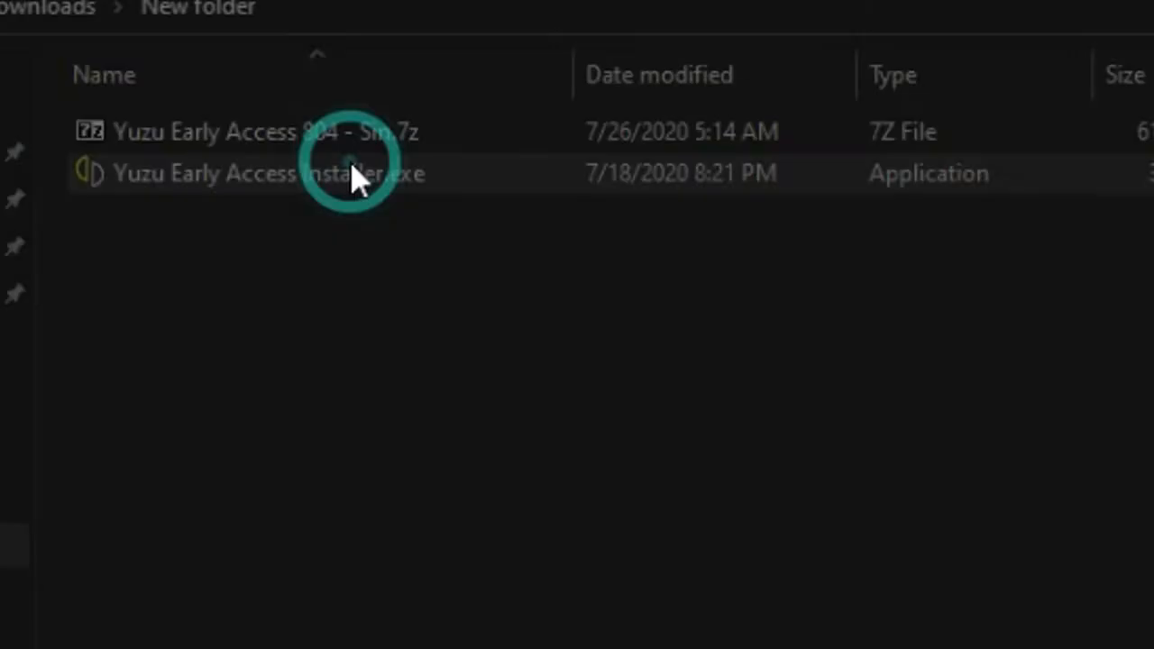
Run the installer and pick the version 804 .7z archive from Downloads > New folder
{"action": "double_click", "coordinate": [261, 173]}
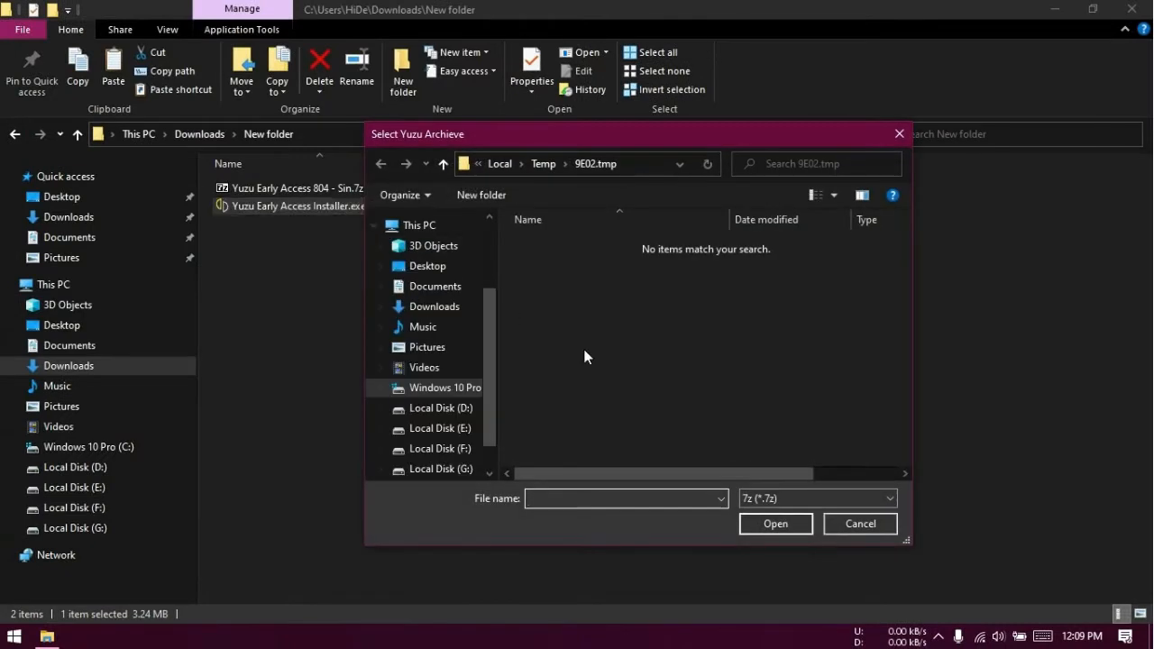
{"action": "mouse_move", "coordinate": [422, 326]}
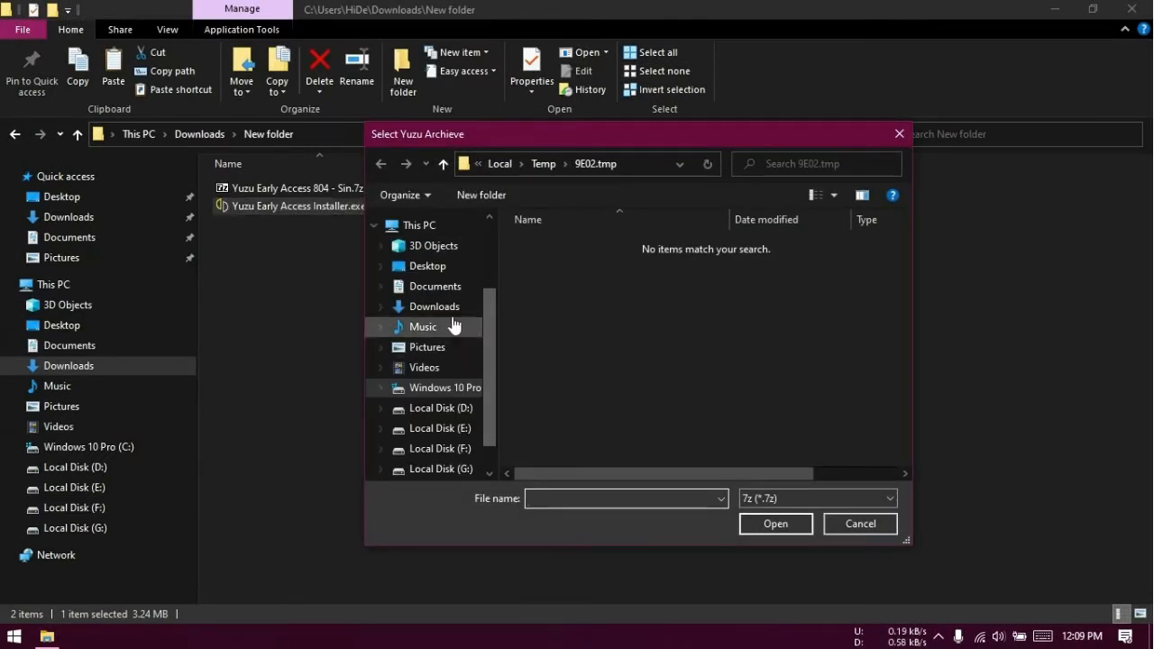
{"action": "left_click", "coordinate": [434, 305]}
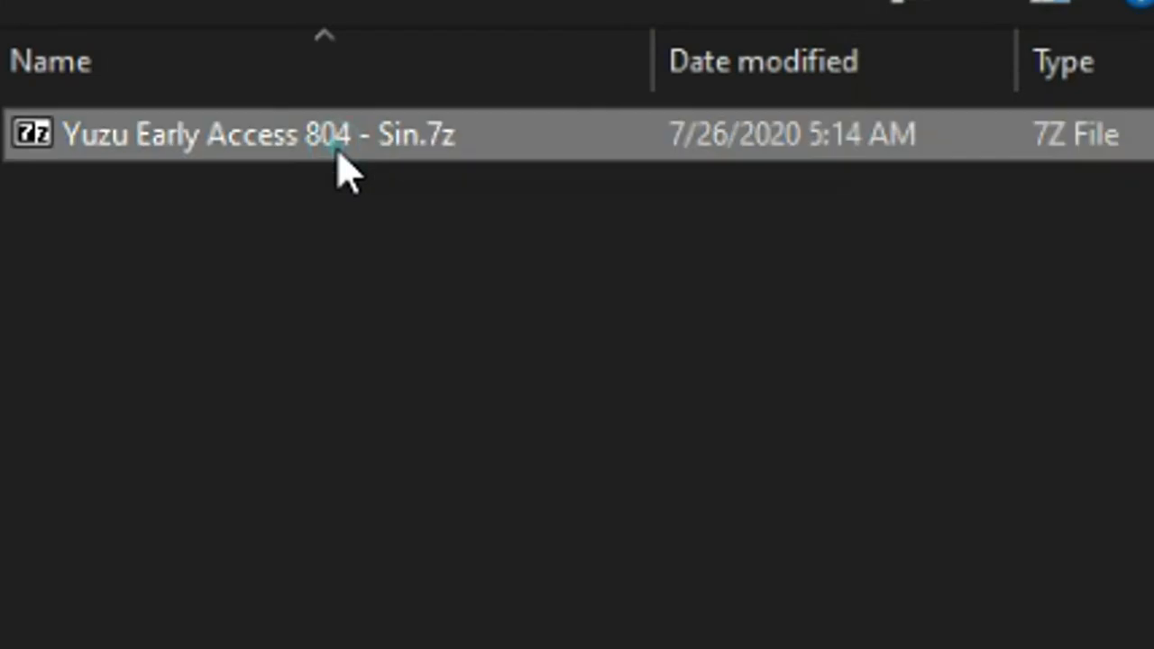
{"action": "double_click", "coordinate": [234, 134]}
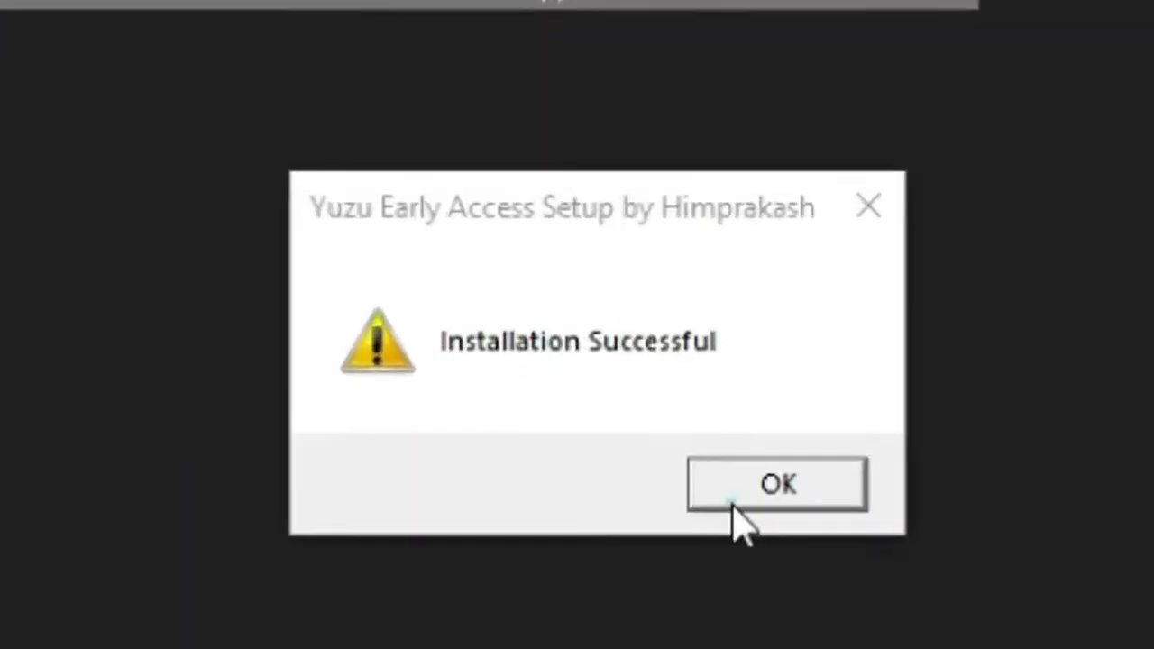
Dismiss the Installation Successful message and relaunch yuzu to confirm version 804
{"action": "left_click", "coordinate": [776, 484]}
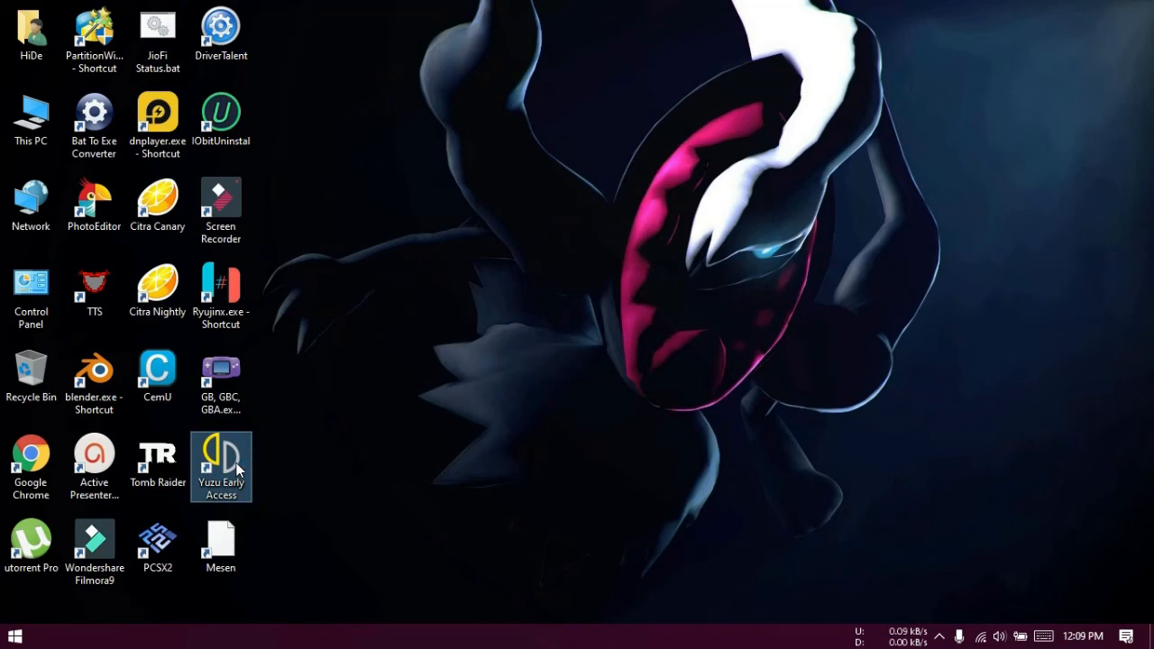
{"action": "double_click", "coordinate": [221, 460]}
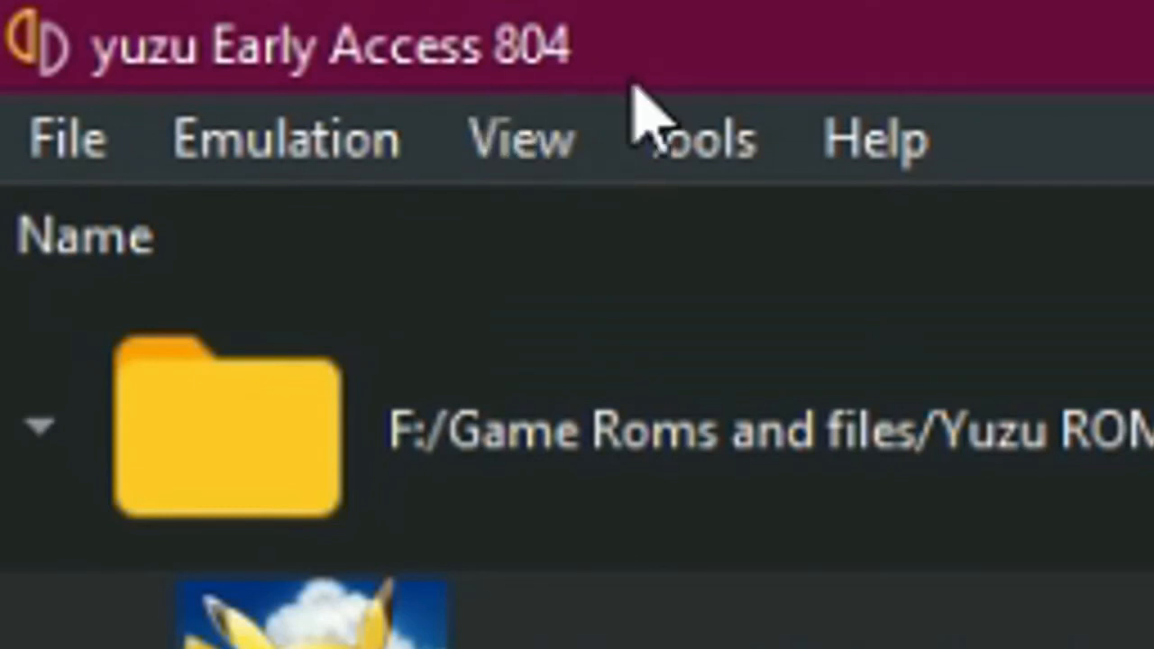
{"action": "mouse_move", "coordinate": [18, 36]}
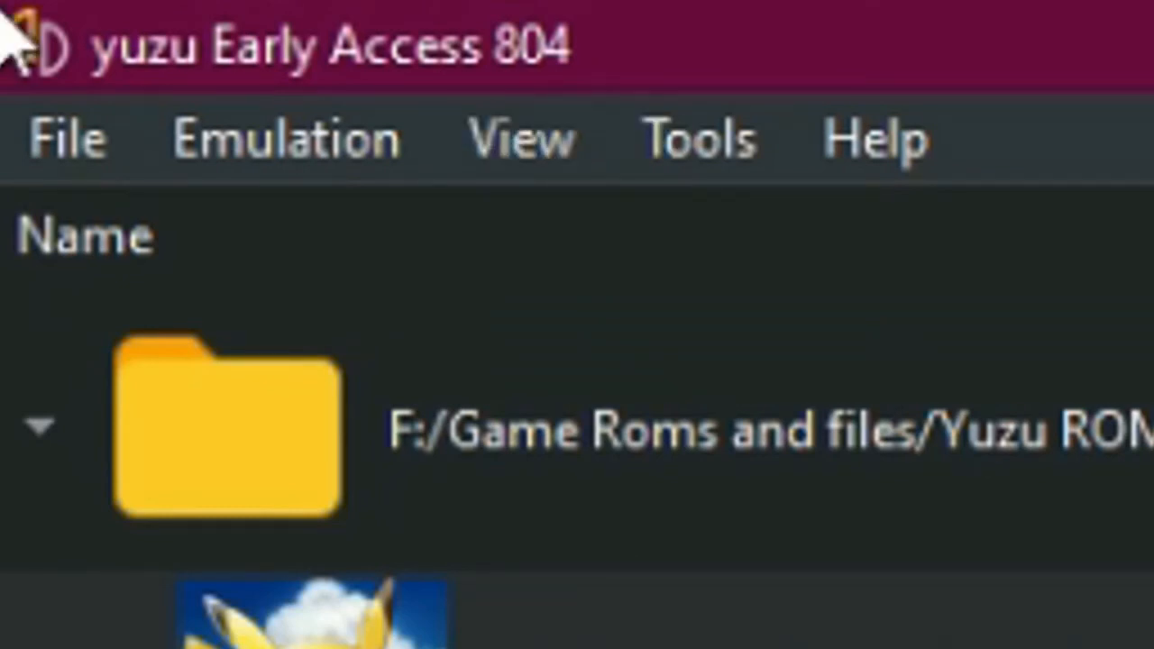